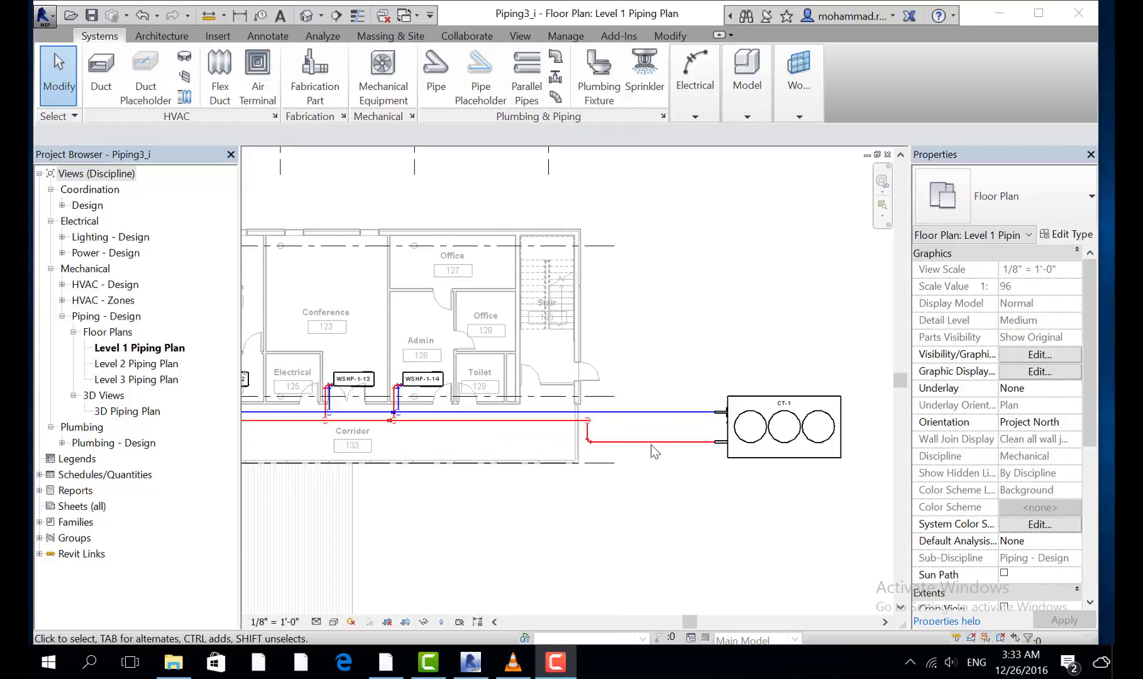
{"action": "mouse_move", "coordinate": [651, 431]}
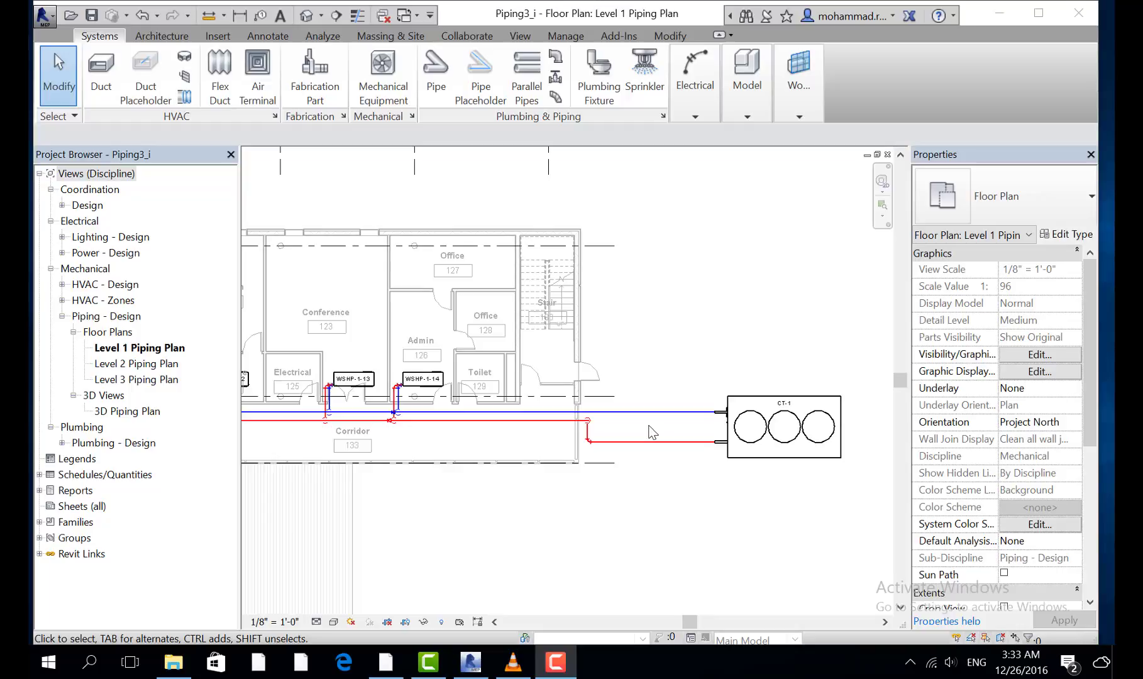
{"action": "mouse_move", "coordinate": [691, 536]}
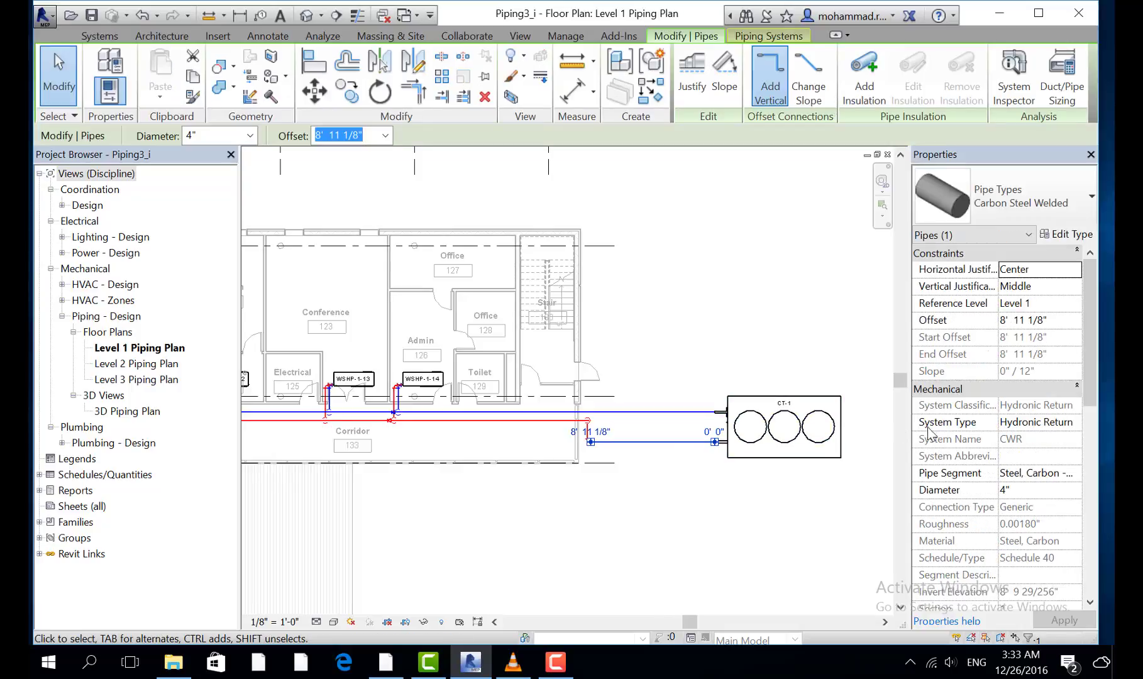
{"action": "mouse_move", "coordinate": [1018, 534]}
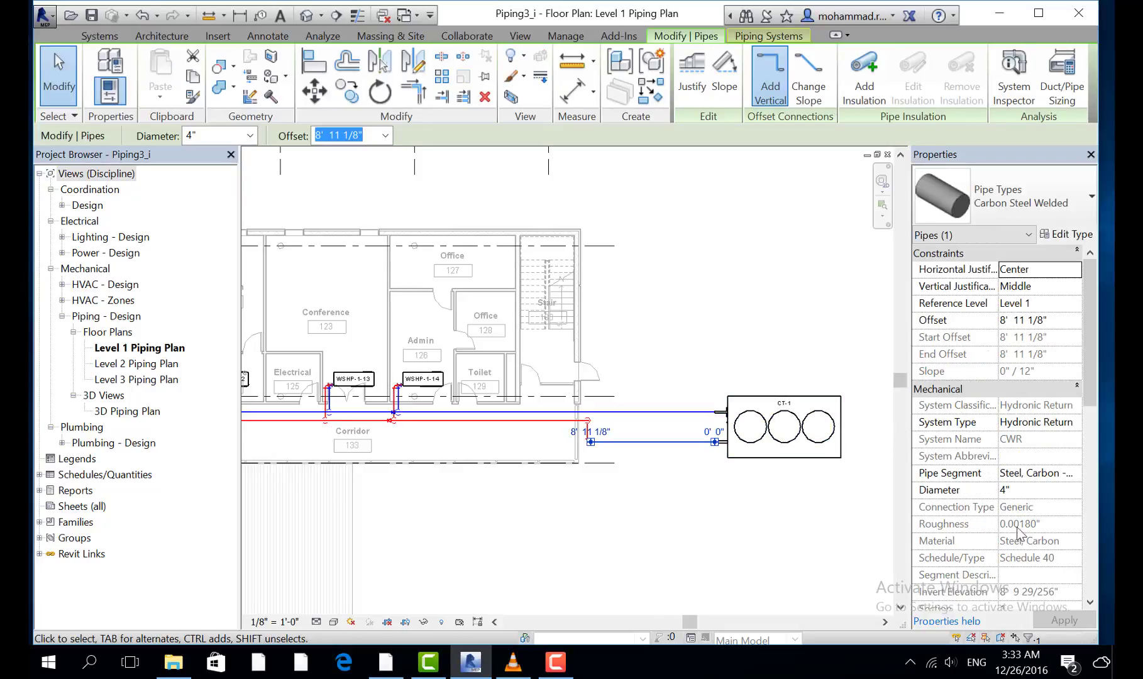
Scroll Properties to the return pipe's flow data: 168 GPM, 4.23 FPS, turbulent.
{"action": "scroll", "scroll_direction": "down", "scroll_amount": 3}
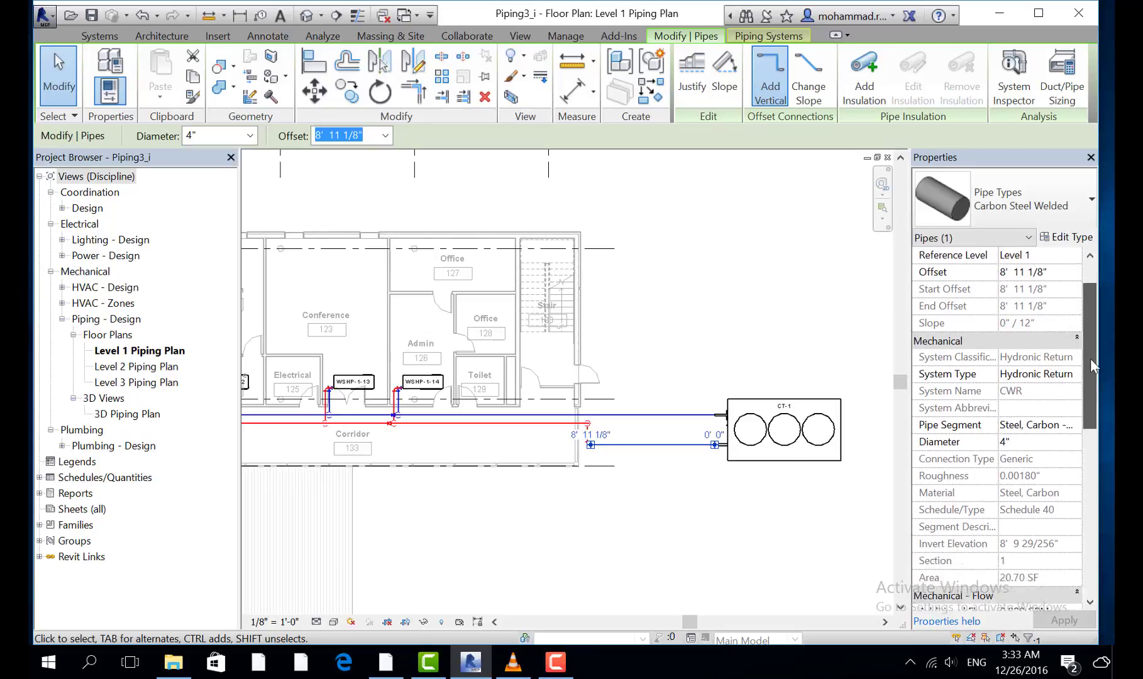
{"action": "scroll", "scroll_direction": "down", "scroll_amount": 3}
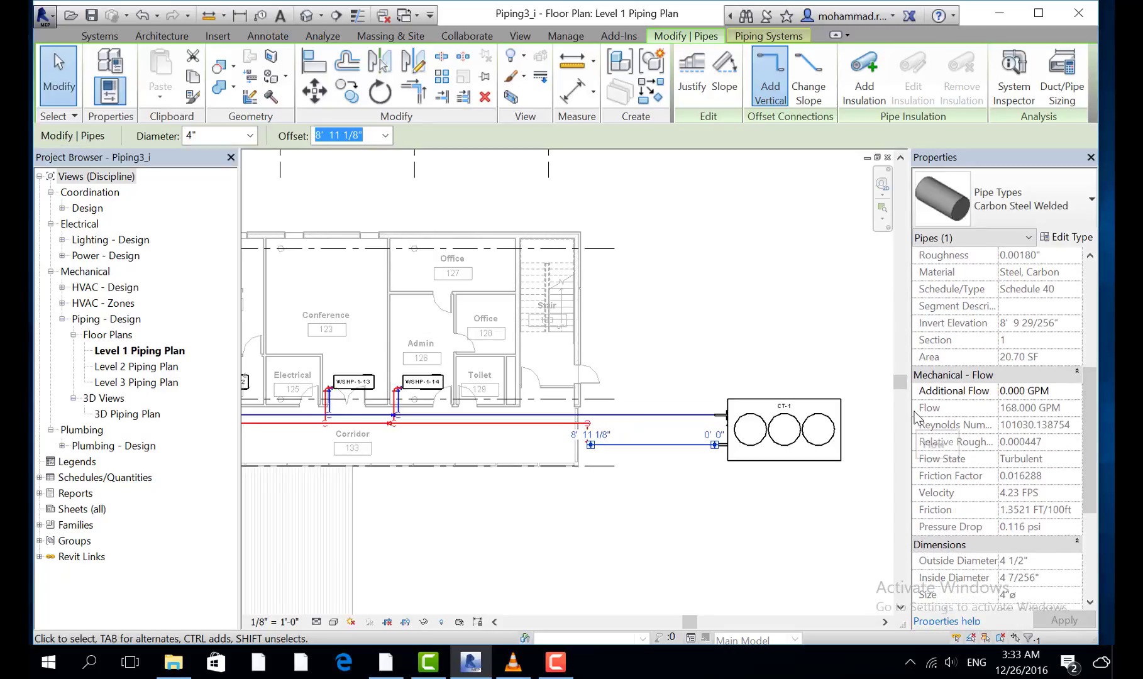
{"action": "mouse_move", "coordinate": [1024, 416]}
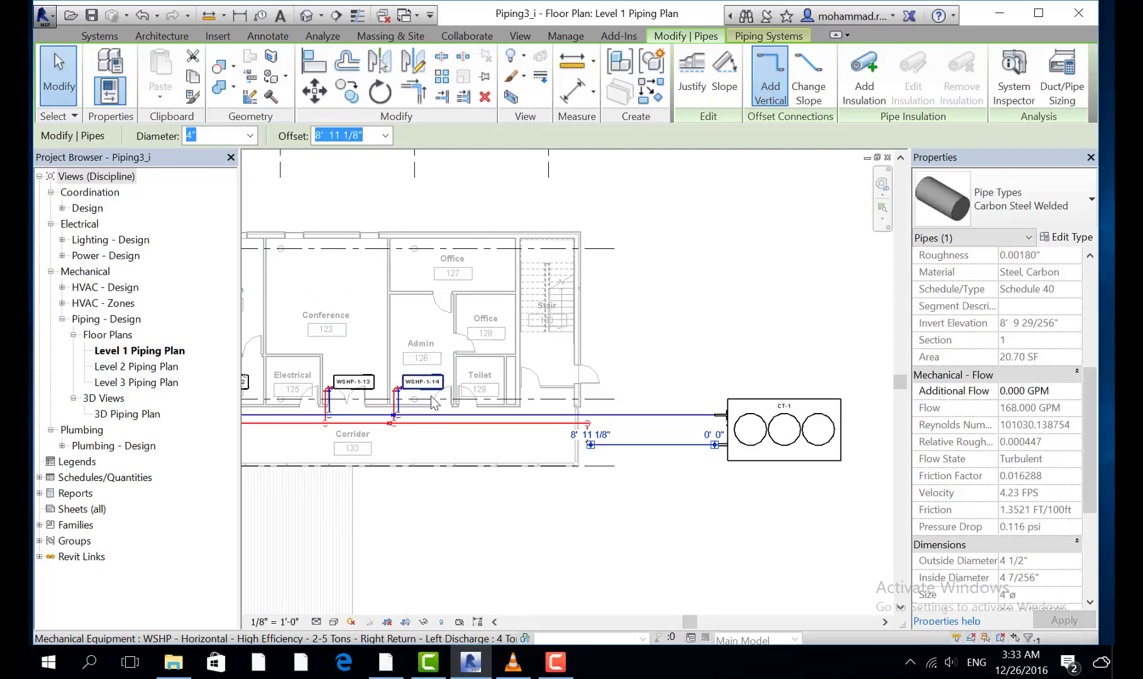
Select heat pump WSHP-1-14 and read its 12 GPM water flow in Properties.
{"action": "left_click", "coordinate": [419, 381]}
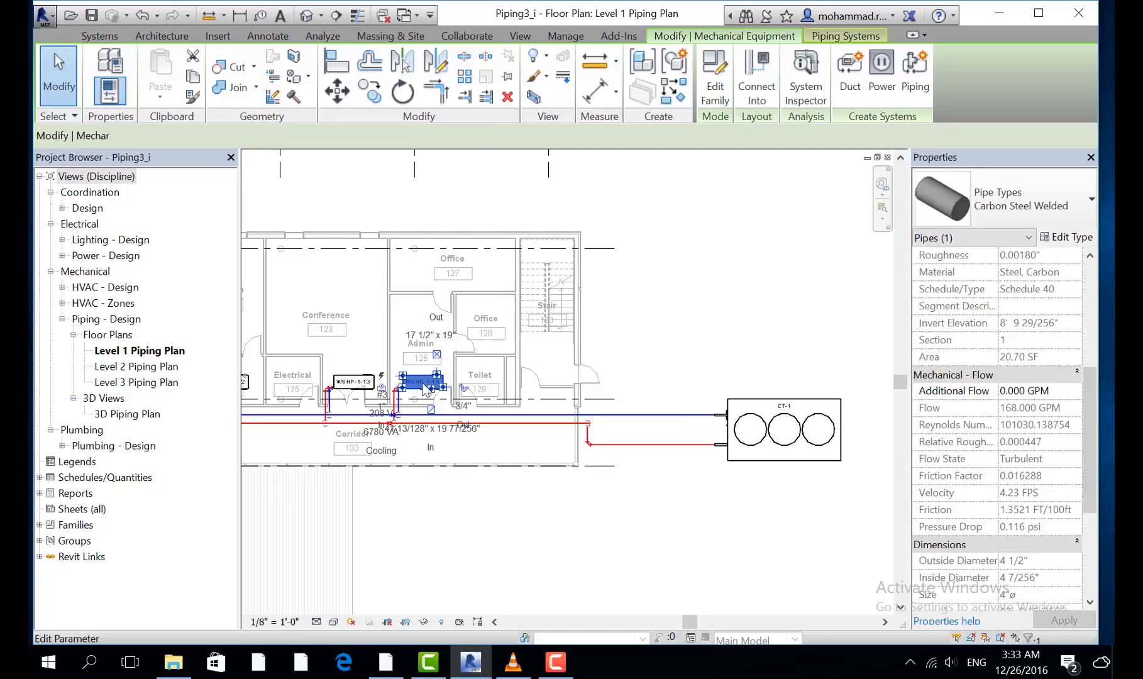
{"action": "left_click", "coordinate": [418, 383]}
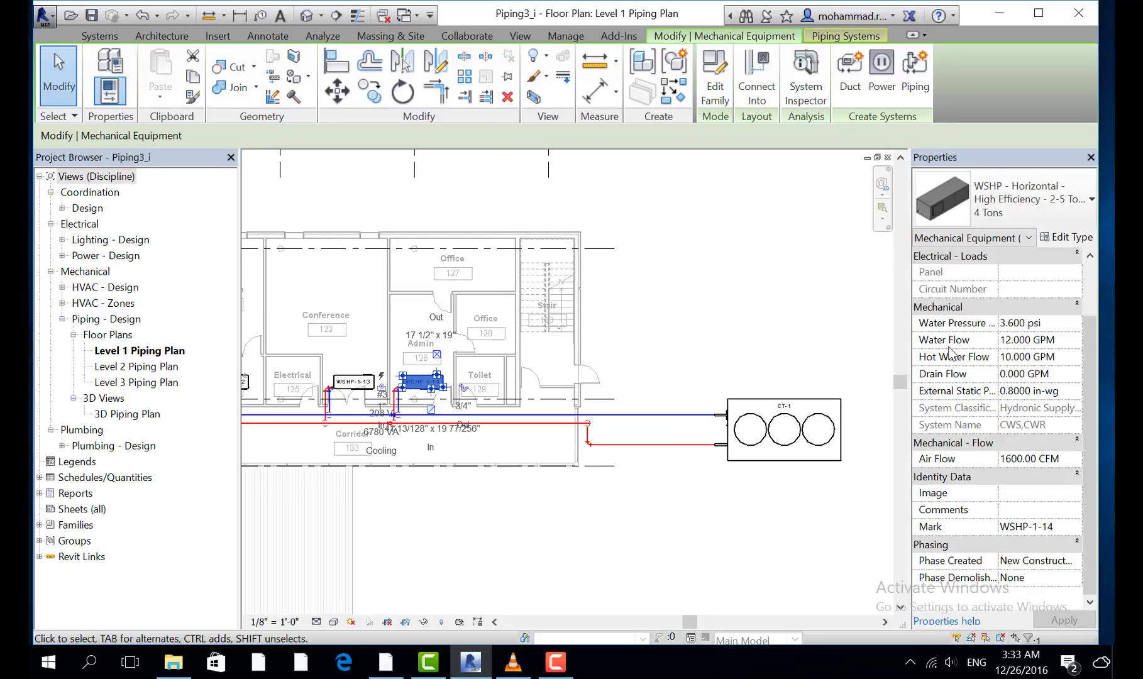
{"action": "mouse_move", "coordinate": [1013, 368]}
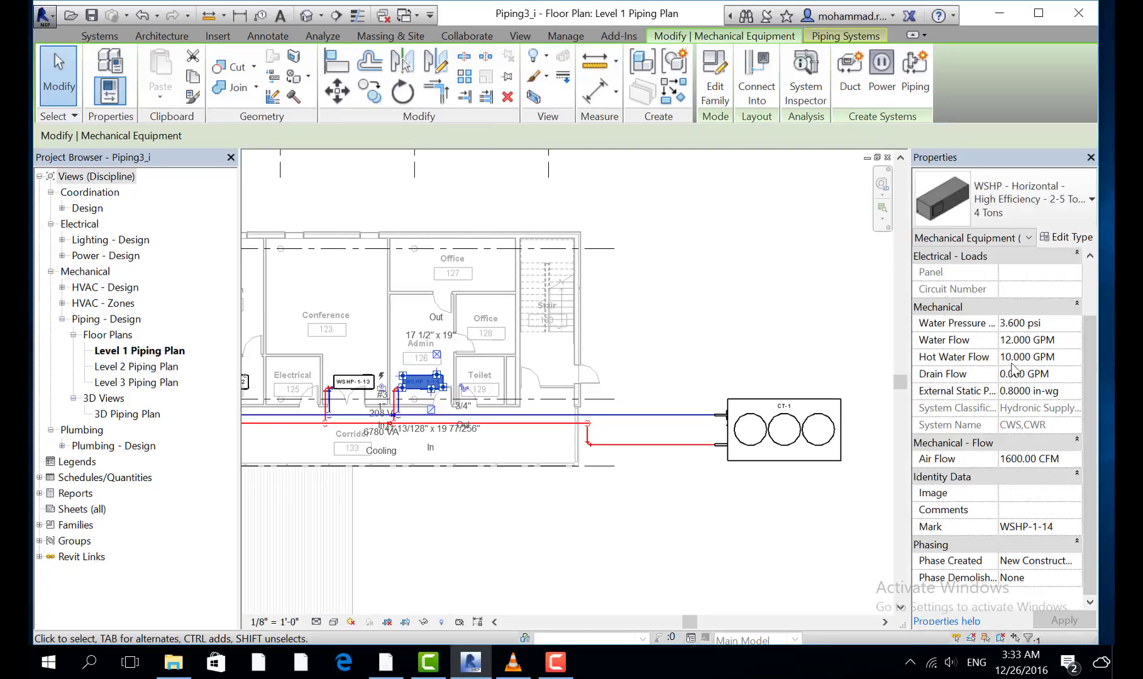
{"action": "mouse_move", "coordinate": [1096, 445]}
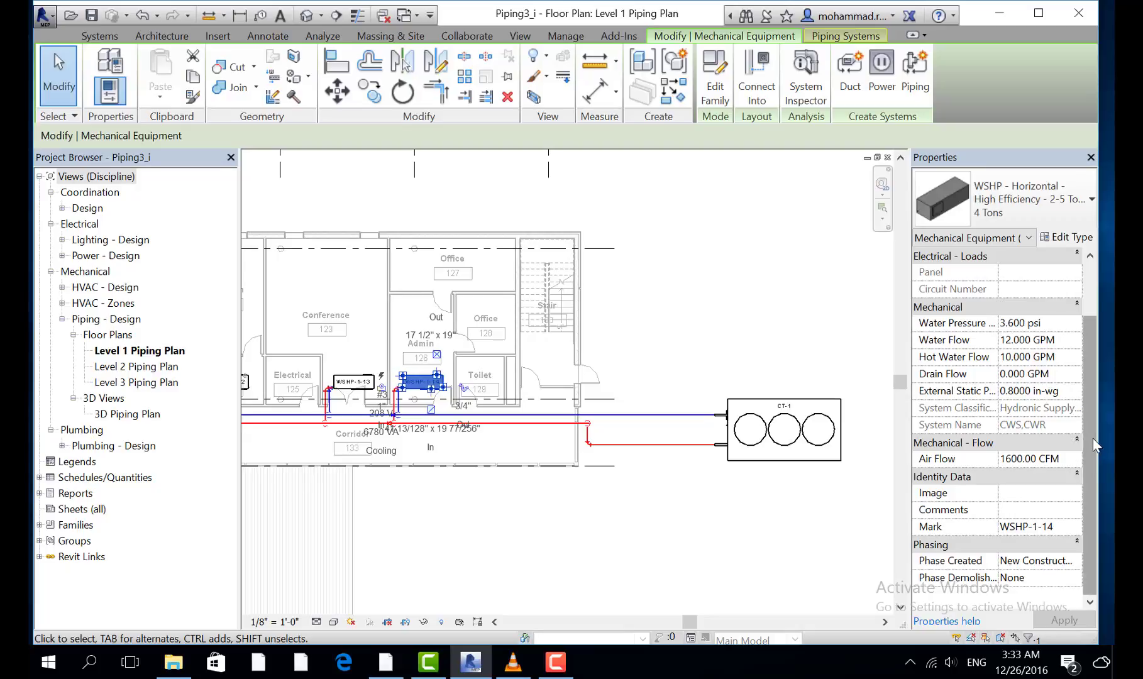
{"action": "scroll", "scroll_direction": "right", "scroll_amount": 3}
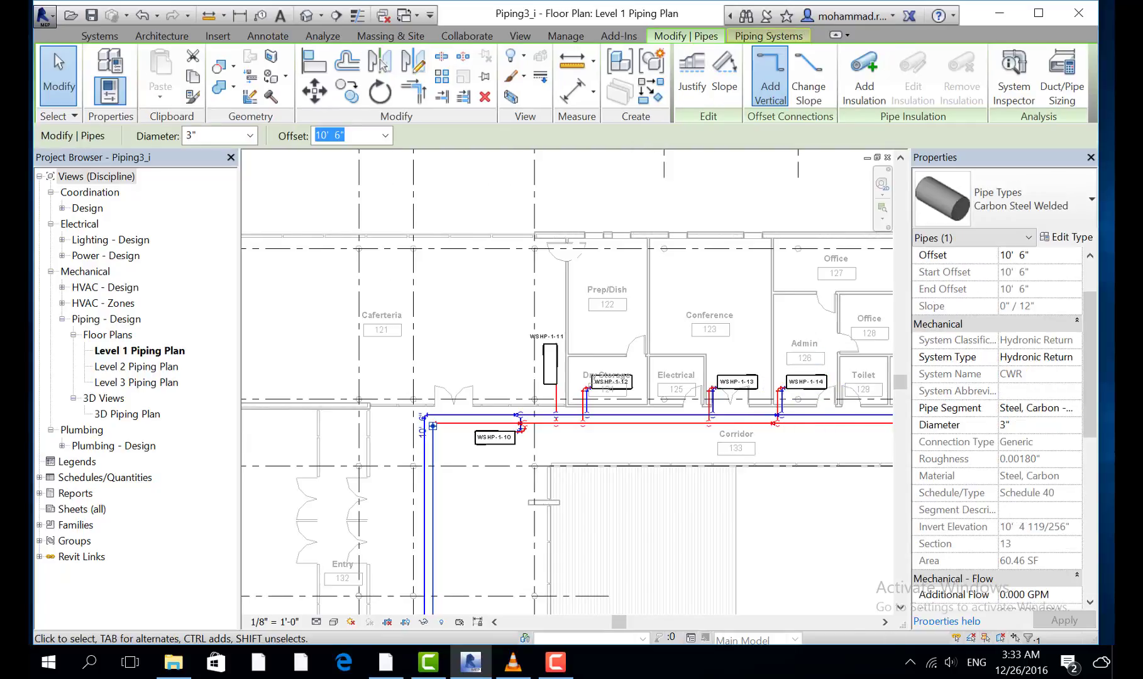
{"action": "mouse_move", "coordinate": [961, 338]}
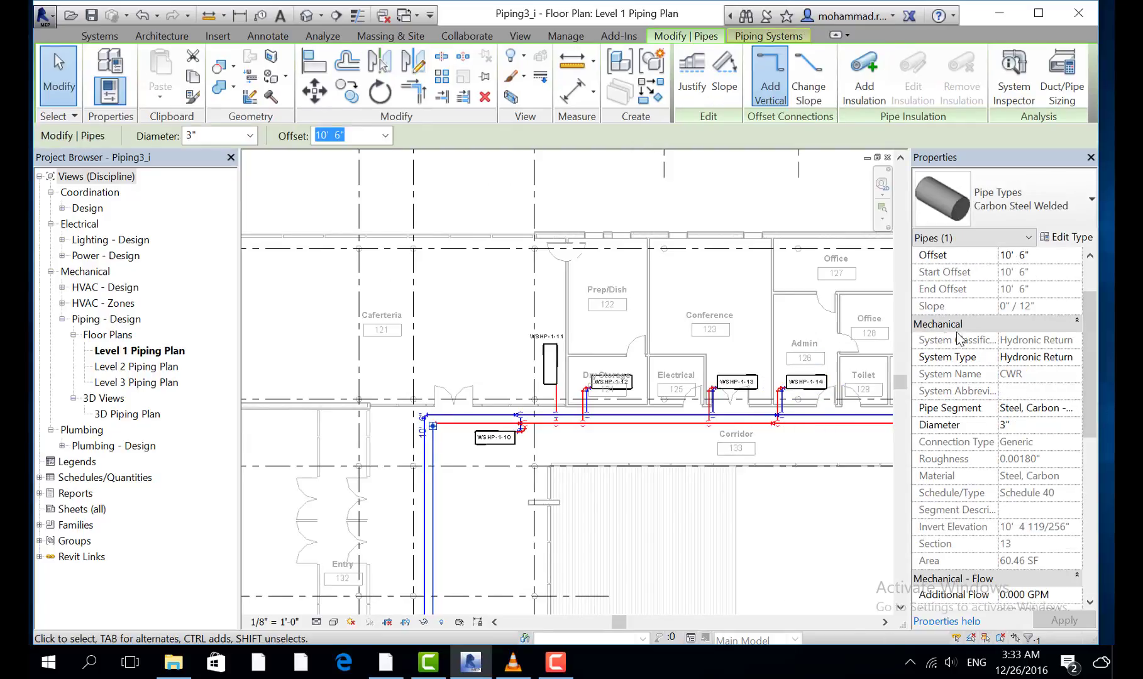
Scroll to the 3-inch return pipe's flow data: 108 GPM, 4.69 FPS, 0.771 psi drop.
{"action": "scroll", "scroll_direction": "down", "scroll_amount": 3}
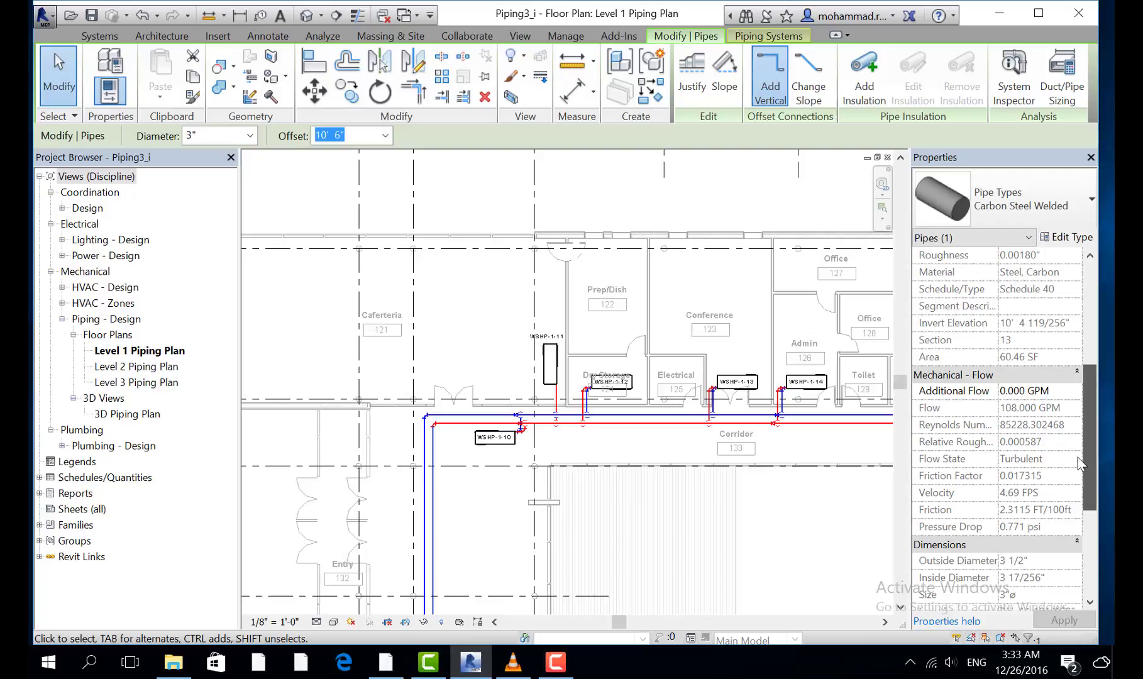
{"action": "mouse_move", "coordinate": [933, 425]}
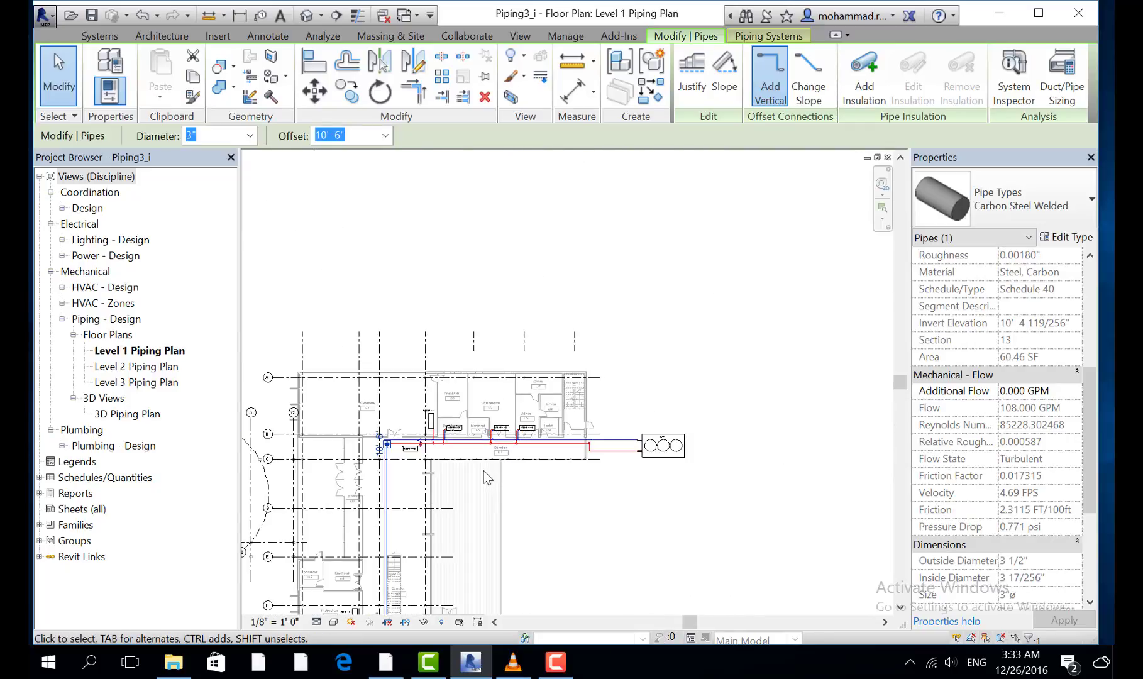
Select heat pump WSHP-1-14 on the piping network, showing 12 GPM water and 10 GPM hot water flow.
{"action": "left_click", "coordinate": [547, 471]}
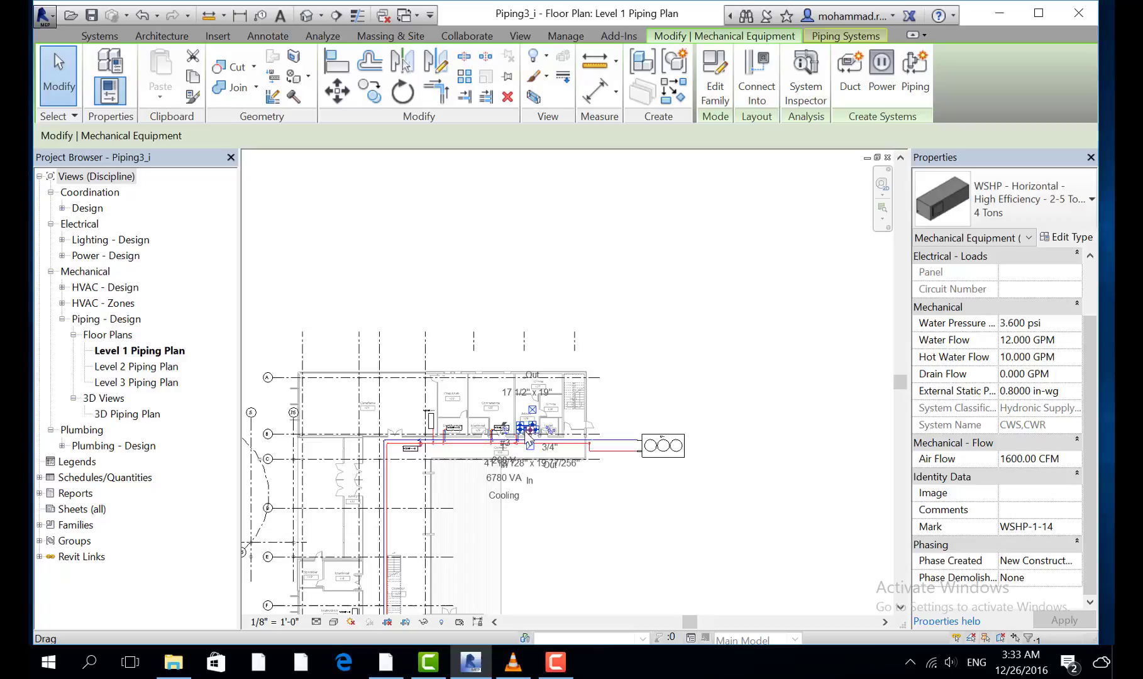
{"action": "mouse_move", "coordinate": [538, 475]}
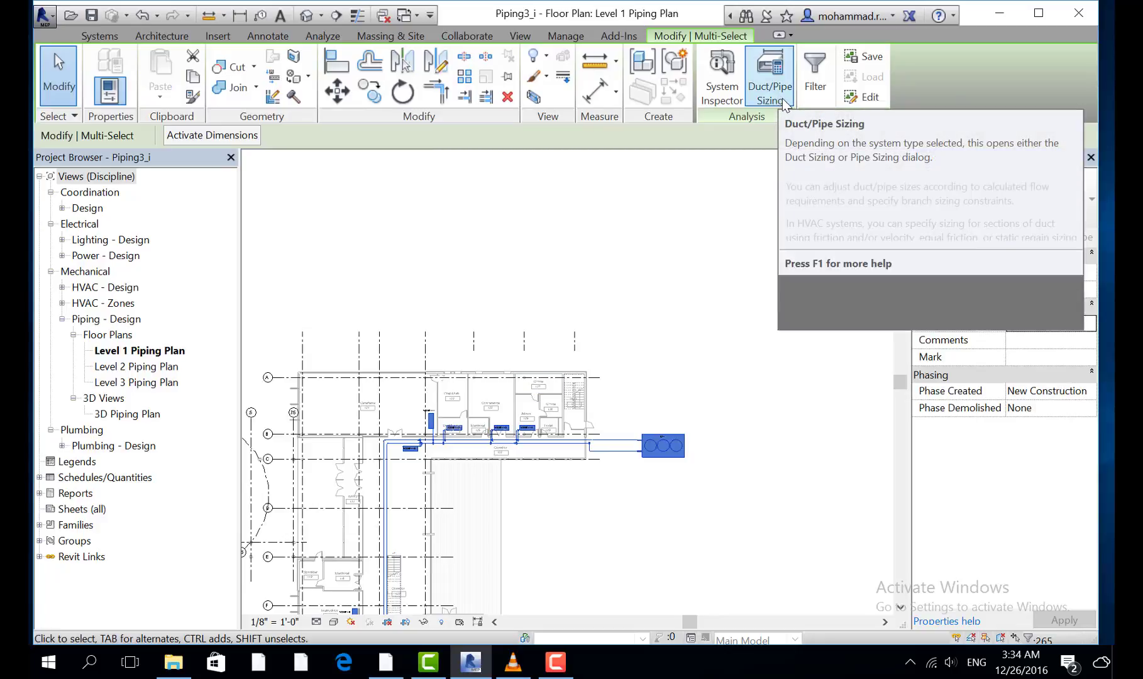
Run Pipe Sizing with friction 2.50 FT/100ft And velocity 4 FPS, branches matching connector size.
{"action": "left_click", "coordinate": [768, 76]}
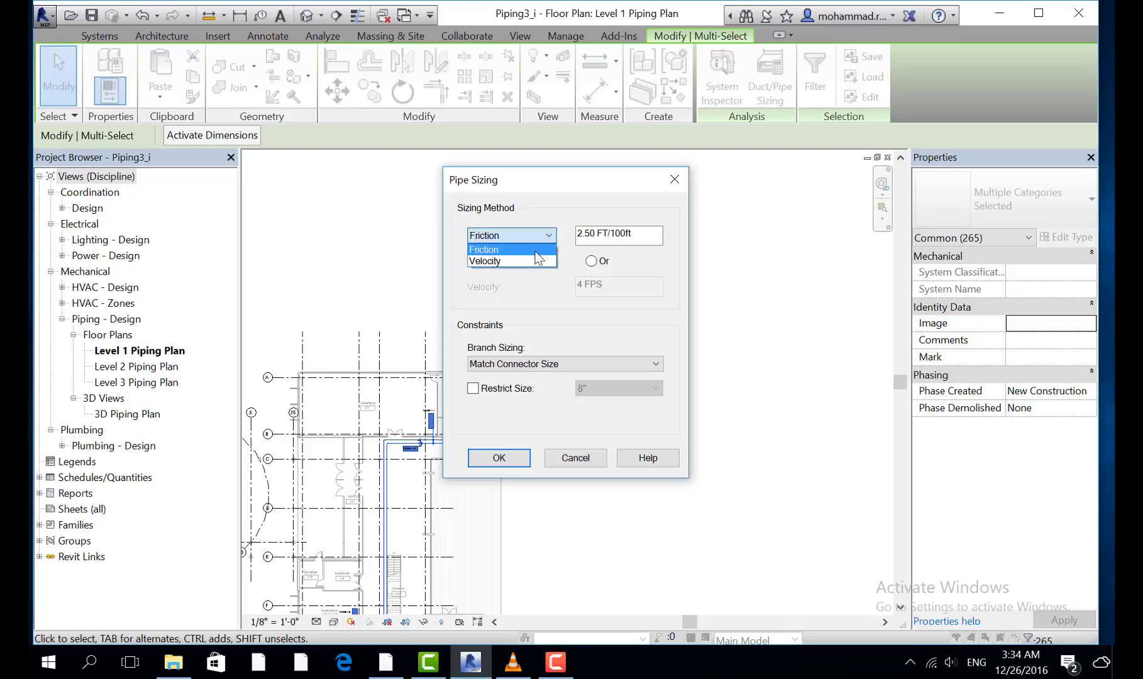
{"action": "left_click", "coordinate": [483, 249]}
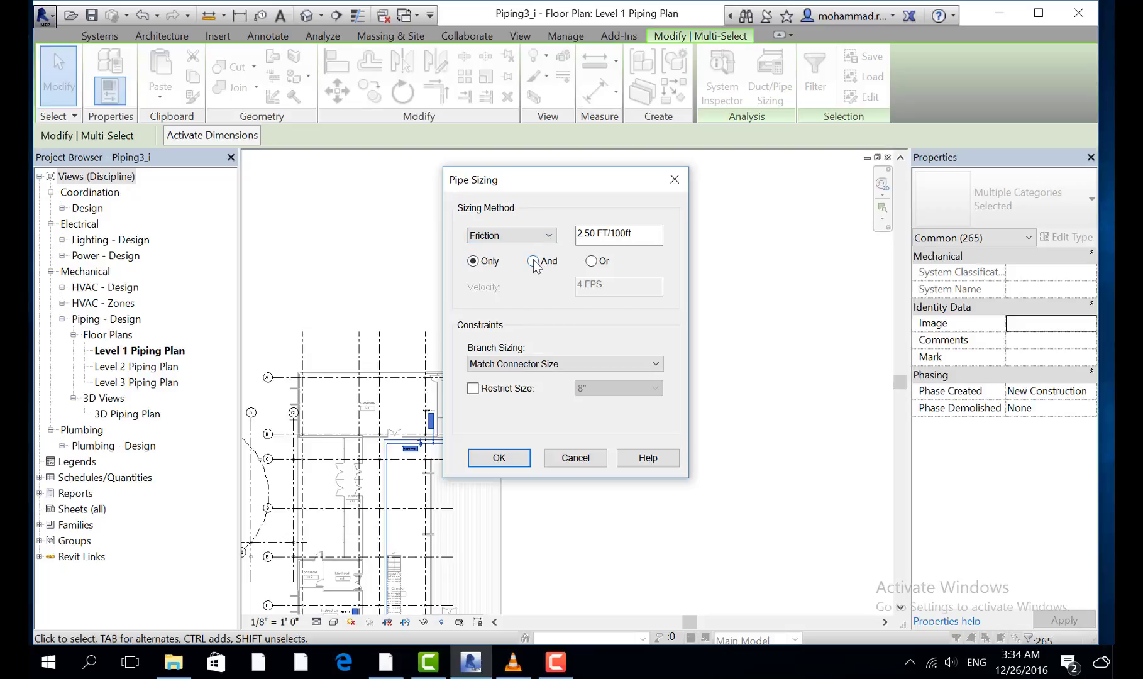
{"action": "left_click", "coordinate": [533, 262]}
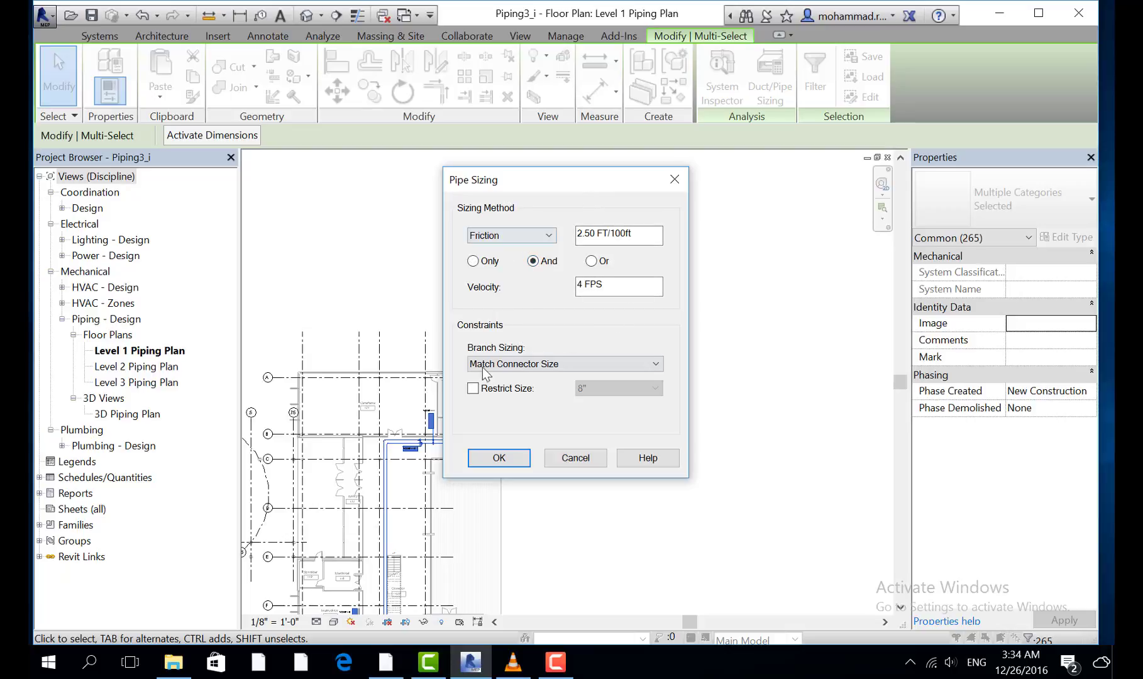
{"action": "left_click", "coordinate": [563, 363]}
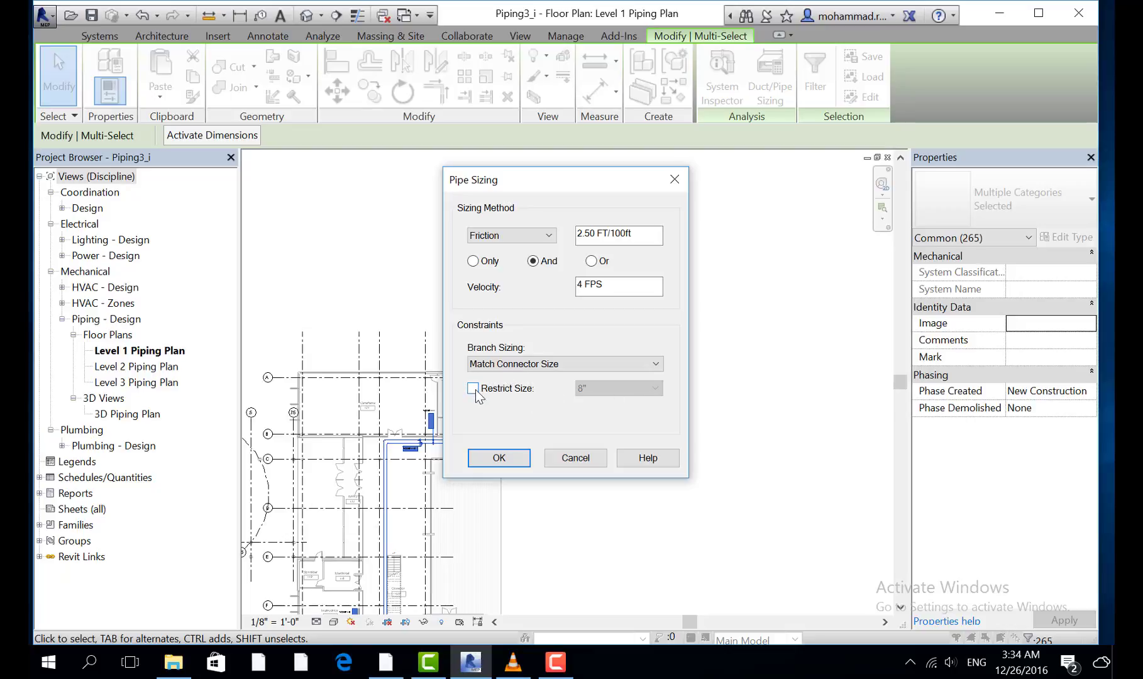
{"action": "left_click", "coordinate": [473, 389]}
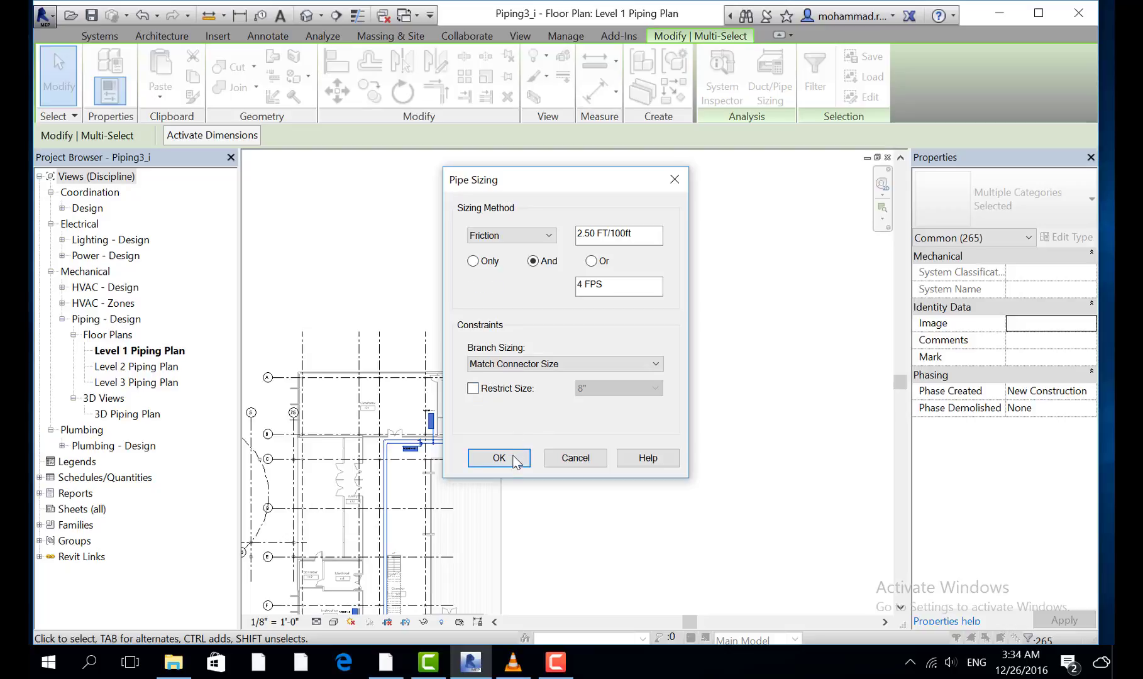
{"action": "left_click", "coordinate": [499, 458]}
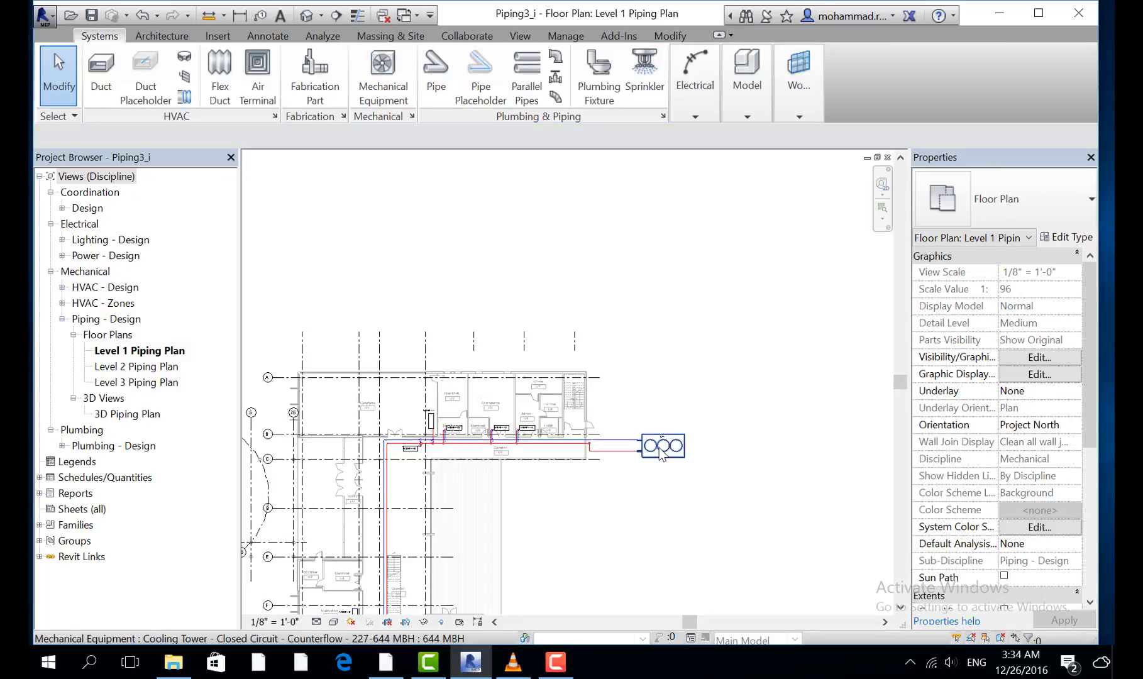
Select cooling tower CT-1, showing 168 GPM cooling water flow and 644000 Btu/h heat loss.
{"action": "left_click", "coordinate": [660, 445]}
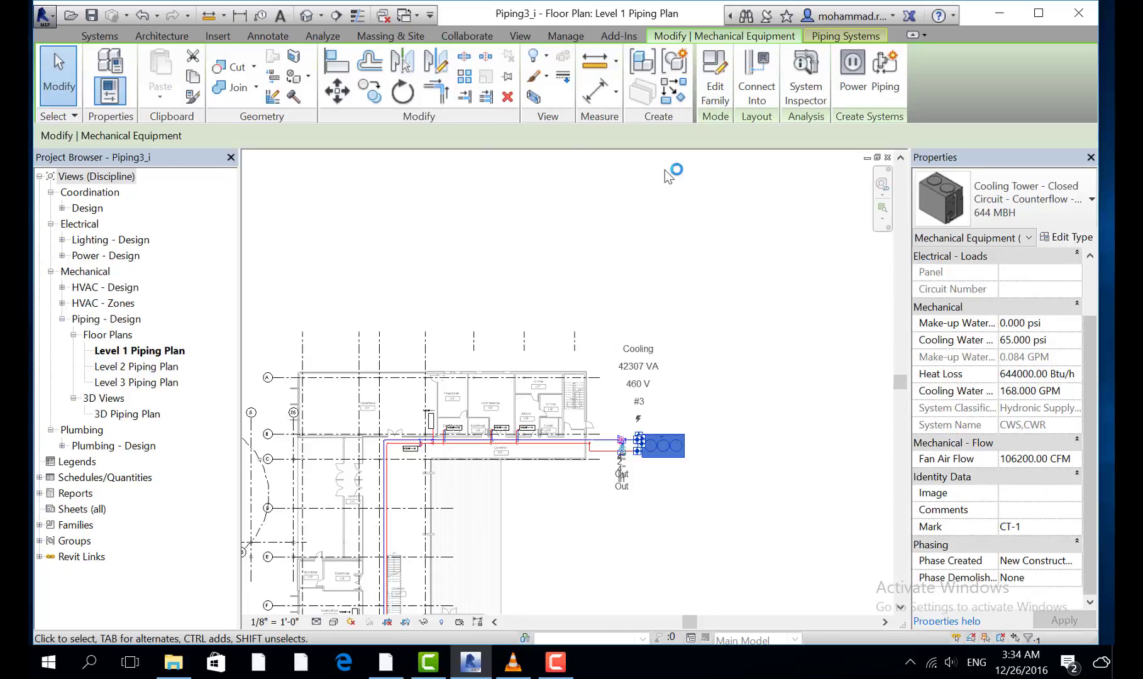
{"action": "mouse_move", "coordinate": [994, 382]}
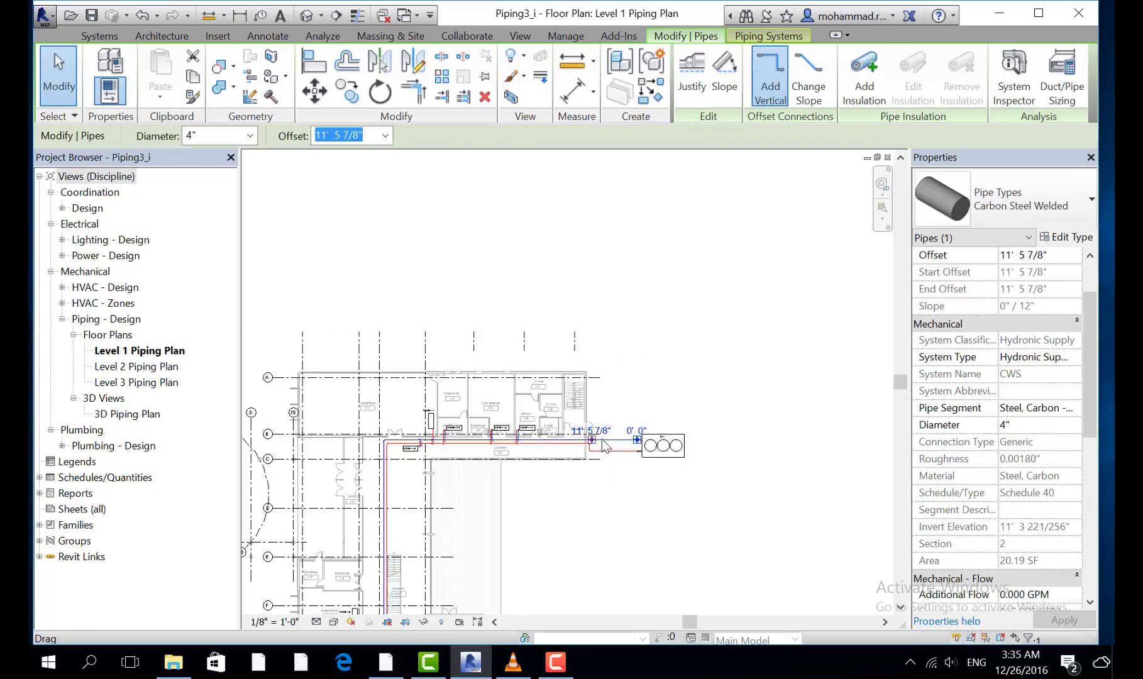
{"action": "mouse_move", "coordinate": [601, 447]}
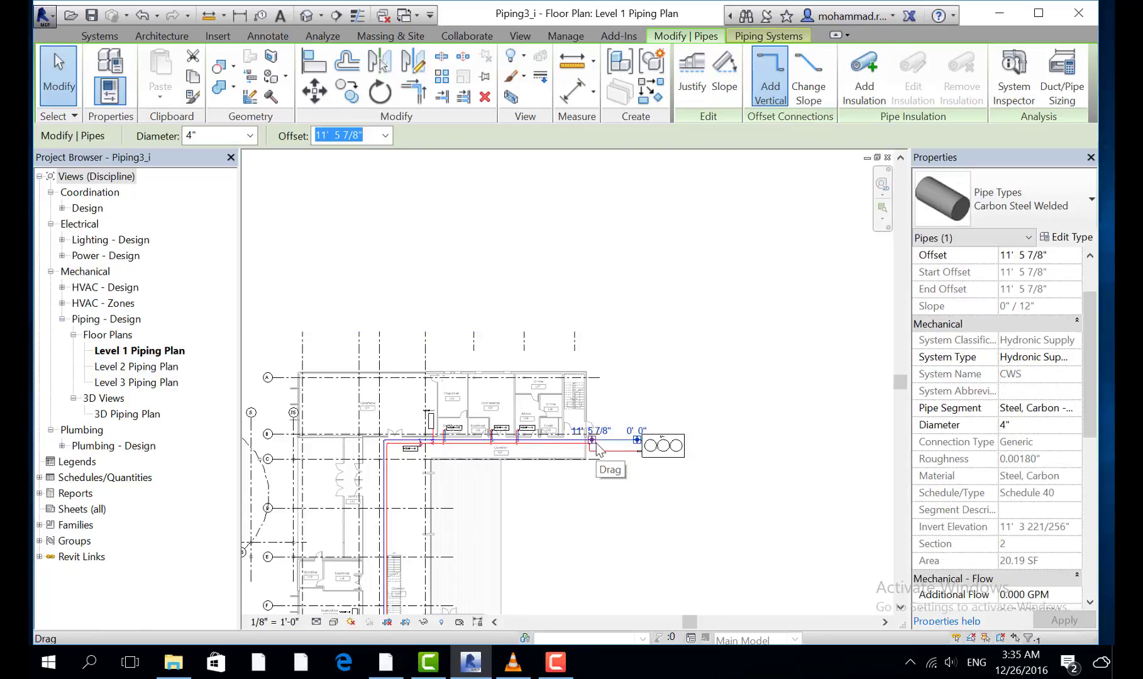